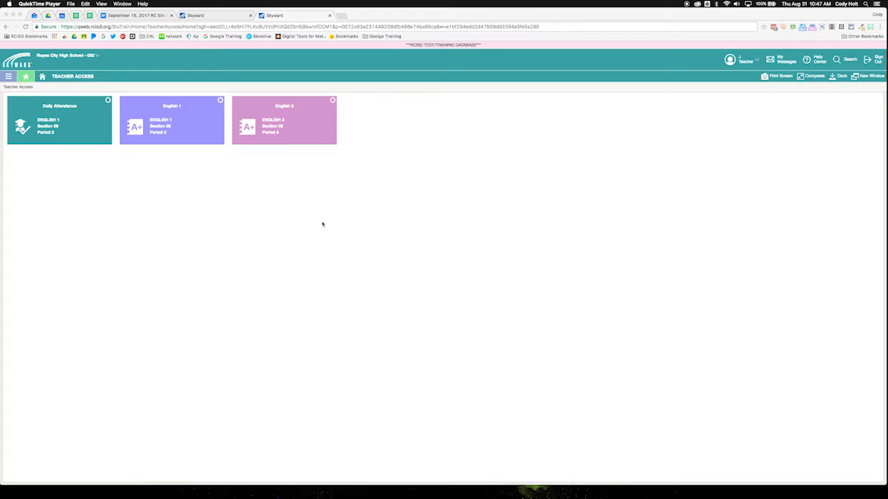
{"action": "mouse_move", "coordinate": [297, 197]}
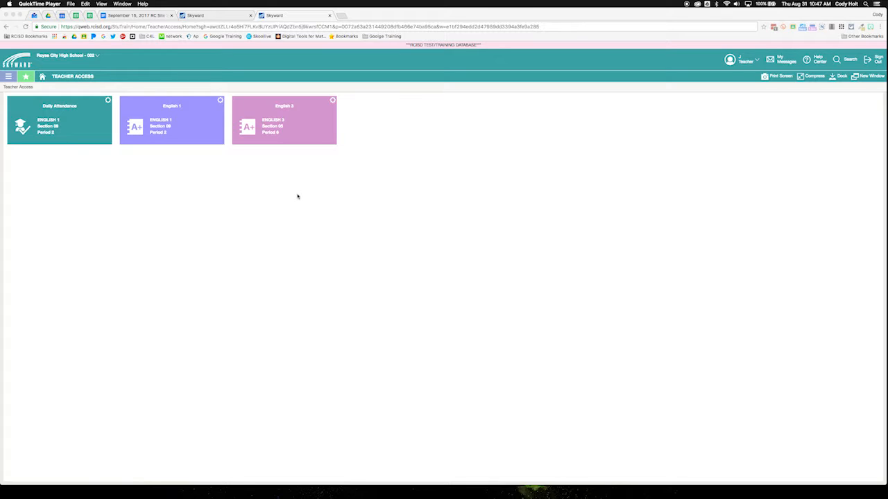
{"action": "mouse_move", "coordinate": [287, 108]}
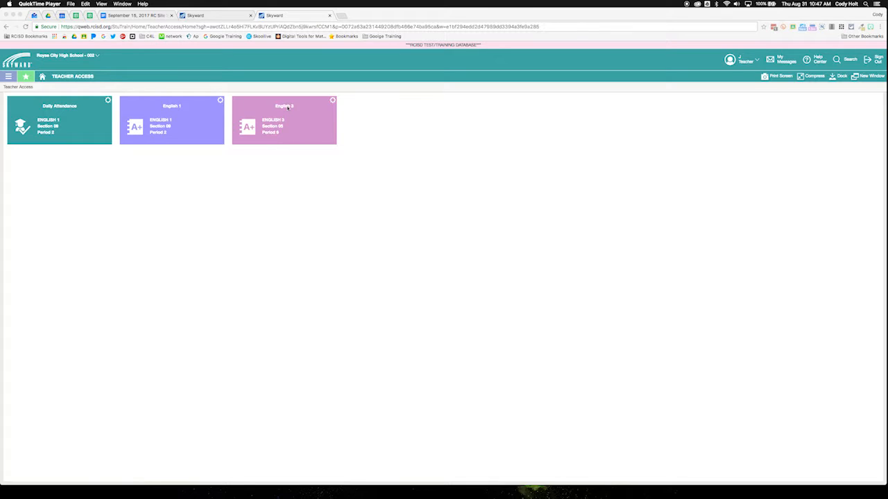
Step: Load the English 2 class gradebook from the Teacher Access home tiles
{"action": "left_click", "coordinate": [283, 119]}
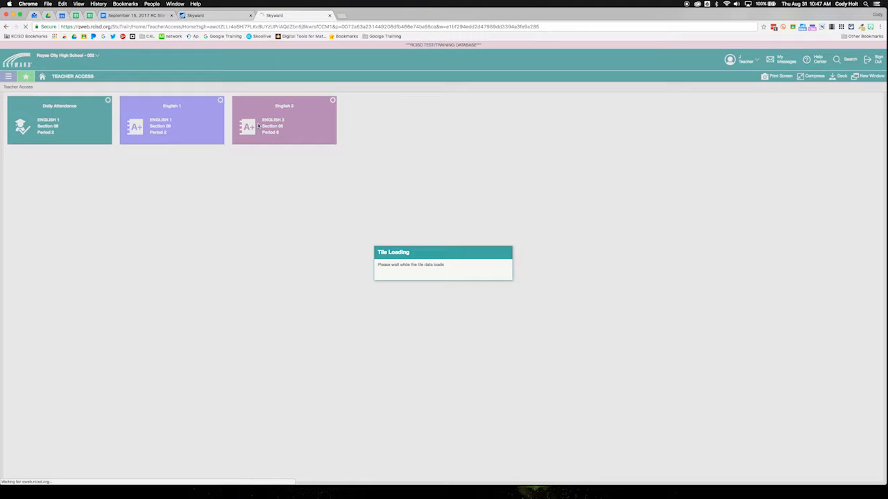
Step: Review the loaded English 2 gradesheet, including the transfer student's row
{"action": "left_click", "coordinate": [283, 119]}
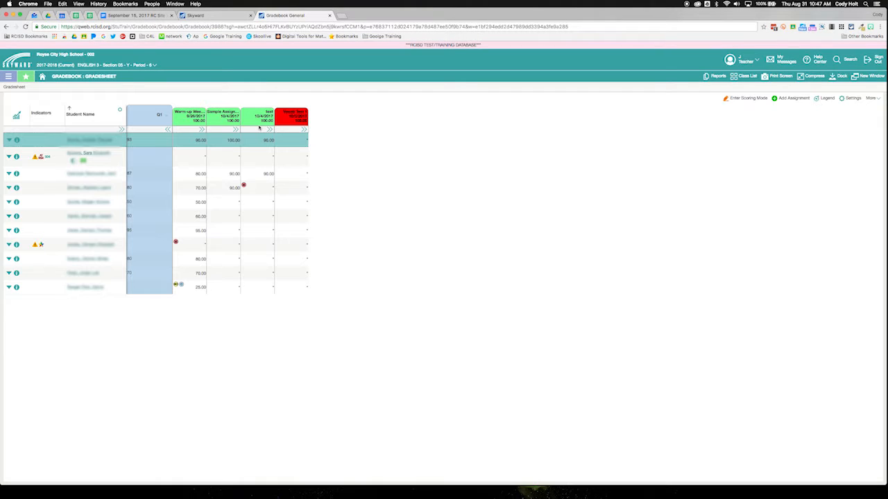
{"action": "mouse_move", "coordinate": [203, 143]}
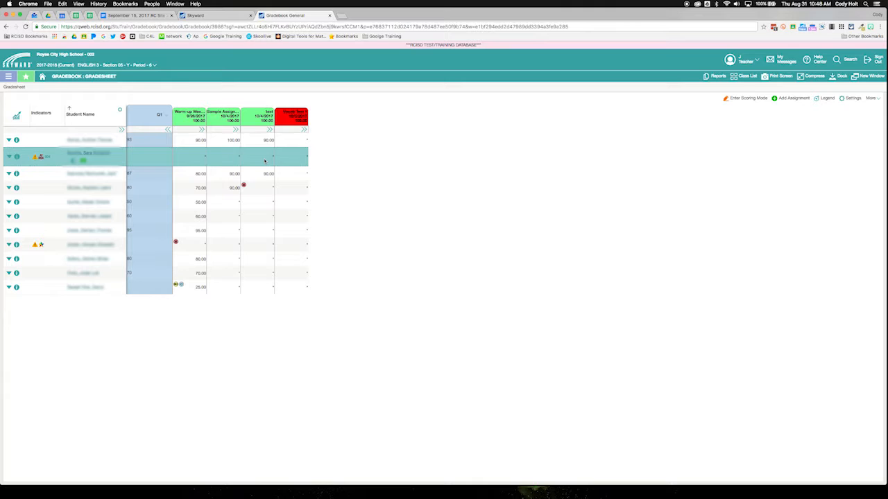
{"action": "mouse_move", "coordinate": [424, 159]}
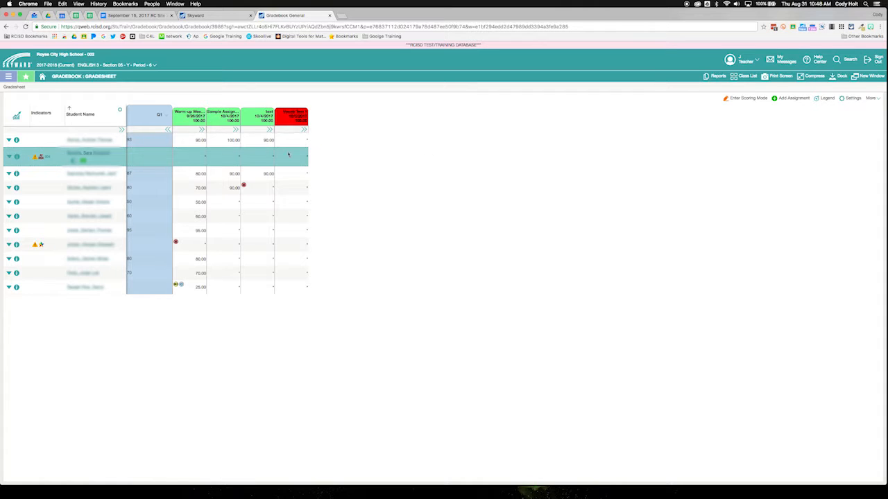
{"action": "mouse_move", "coordinate": [34, 166]}
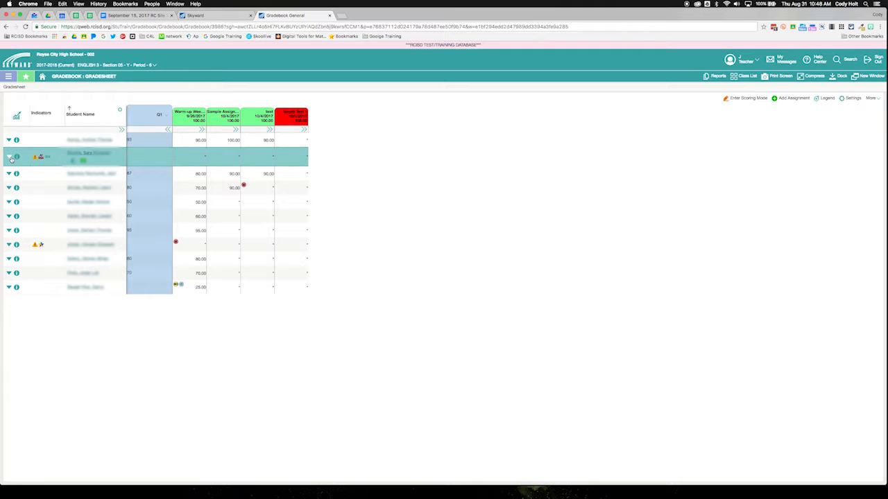
{"action": "left_click", "coordinate": [10, 157]}
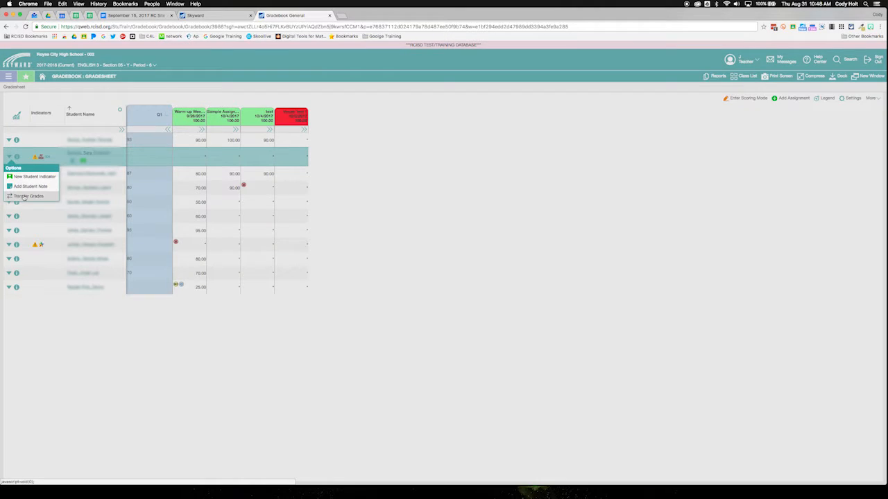
{"action": "left_click", "coordinate": [27, 197]}
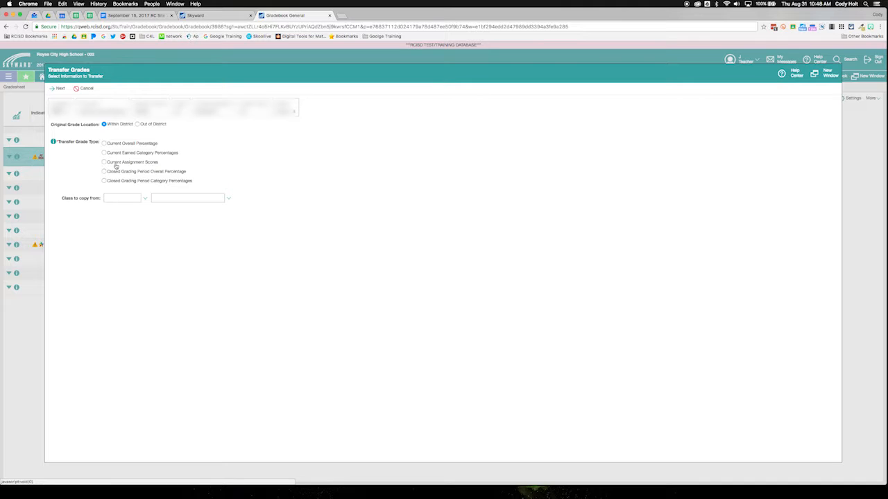
{"action": "left_click", "coordinate": [104, 160]}
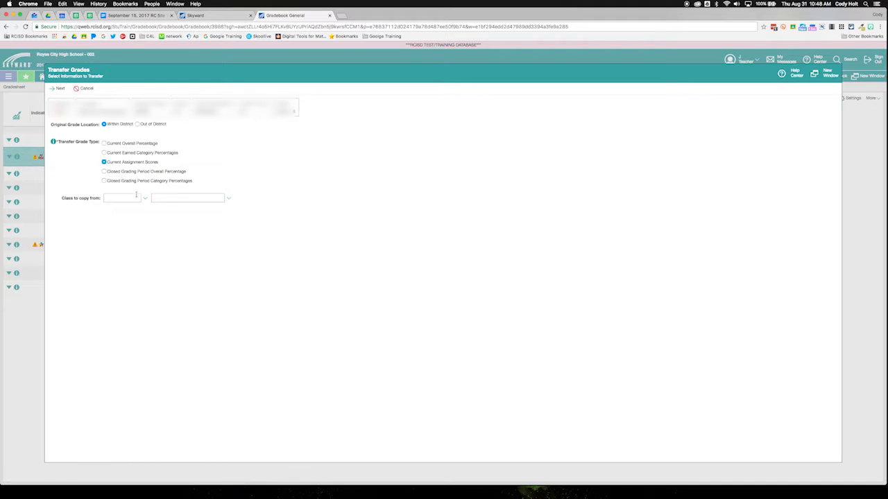
{"action": "left_click", "coordinate": [228, 197]}
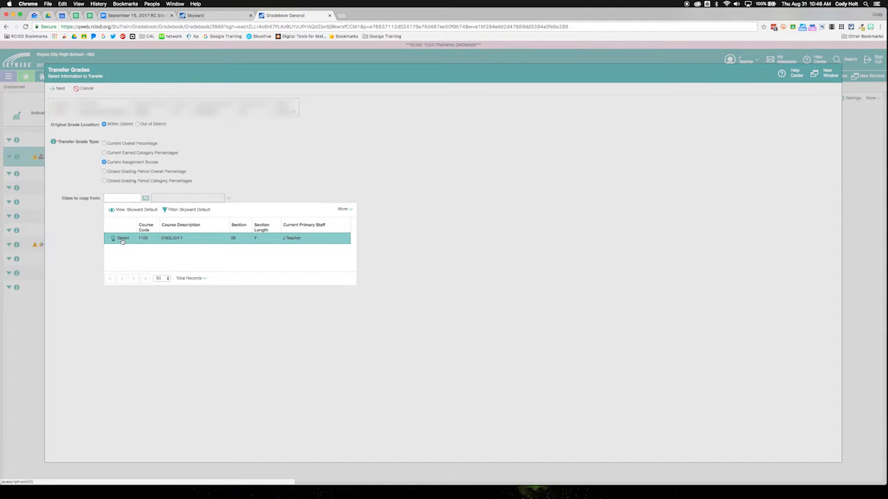
{"action": "left_click", "coordinate": [122, 238]}
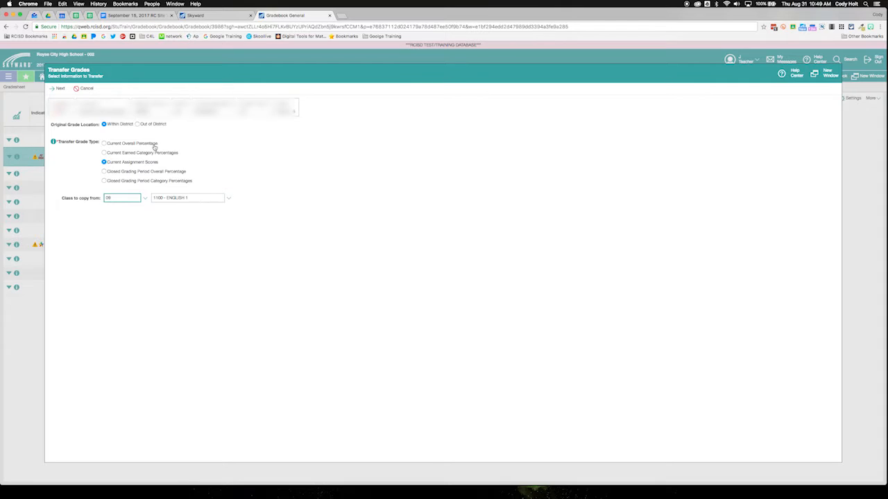
{"action": "left_click", "coordinate": [60, 89]}
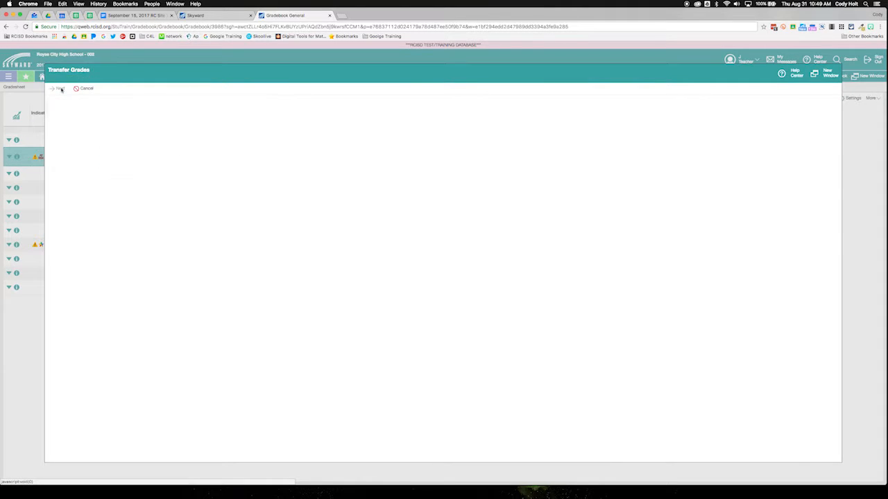
{"action": "left_click", "coordinate": [59, 88]}
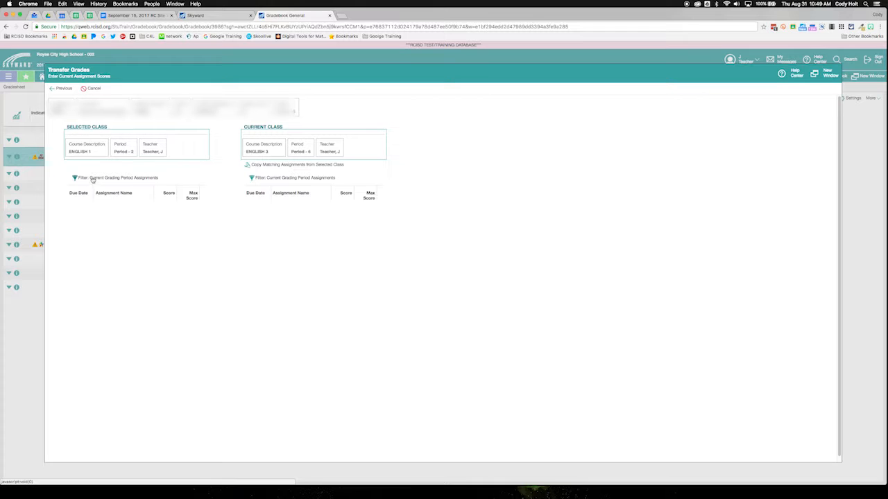
{"action": "mouse_move", "coordinate": [130, 208]}
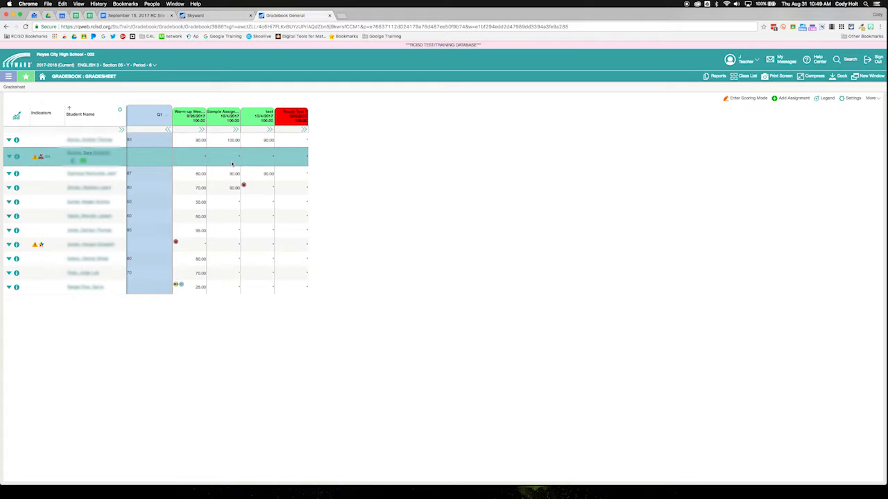
{"action": "mouse_move", "coordinate": [179, 158]}
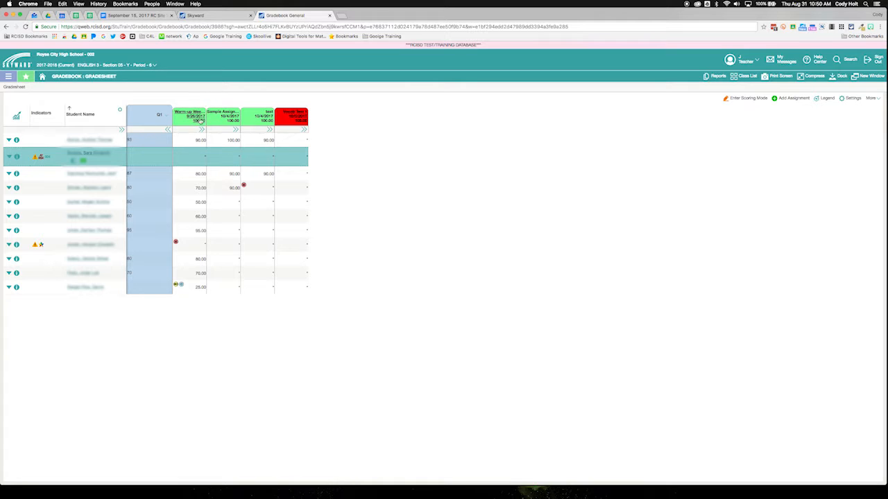
Step: Clone the Warm up Week One assignment from its details page
{"action": "left_click", "coordinate": [188, 118]}
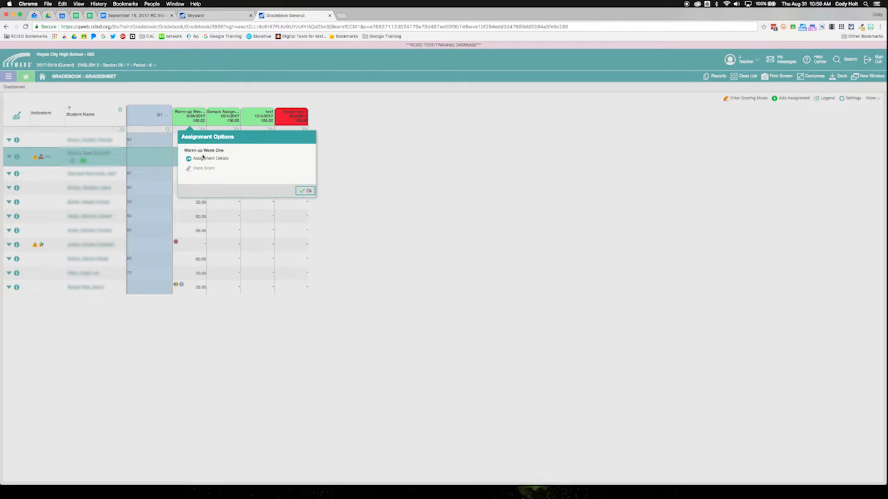
{"action": "left_click", "coordinate": [210, 159]}
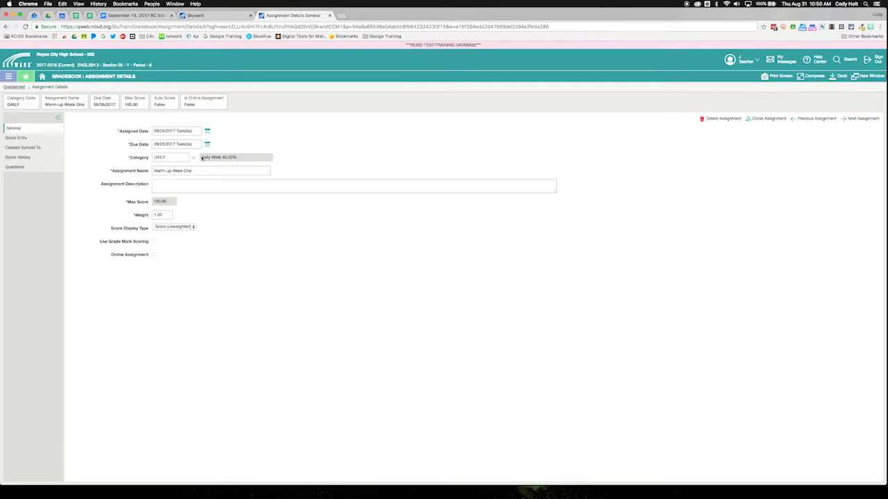
{"action": "mouse_move", "coordinate": [442, 155]}
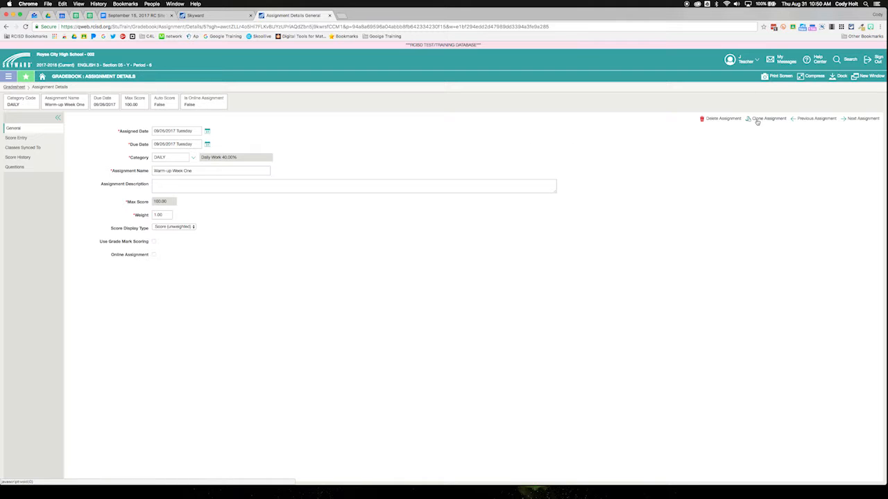
{"action": "left_click", "coordinate": [769, 118]}
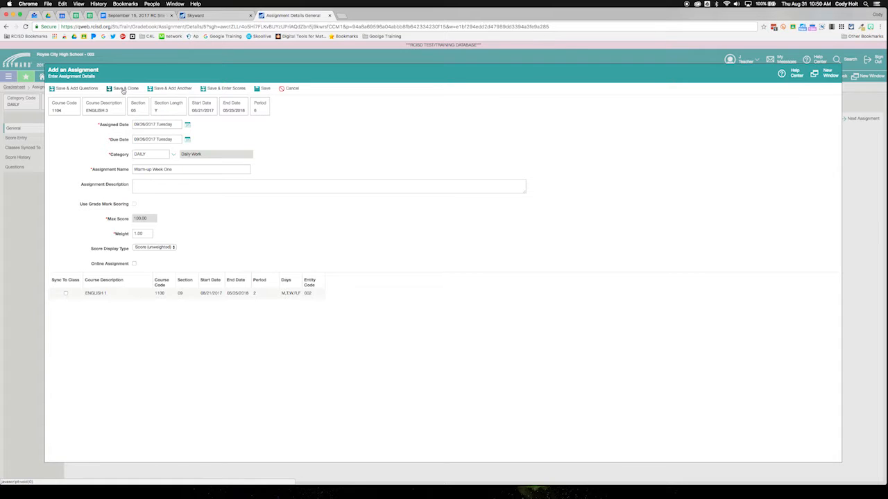
Step: Give the cloned warm-up a unique name after the duplicate-name warning and save it
{"action": "left_click", "coordinate": [125, 89]}
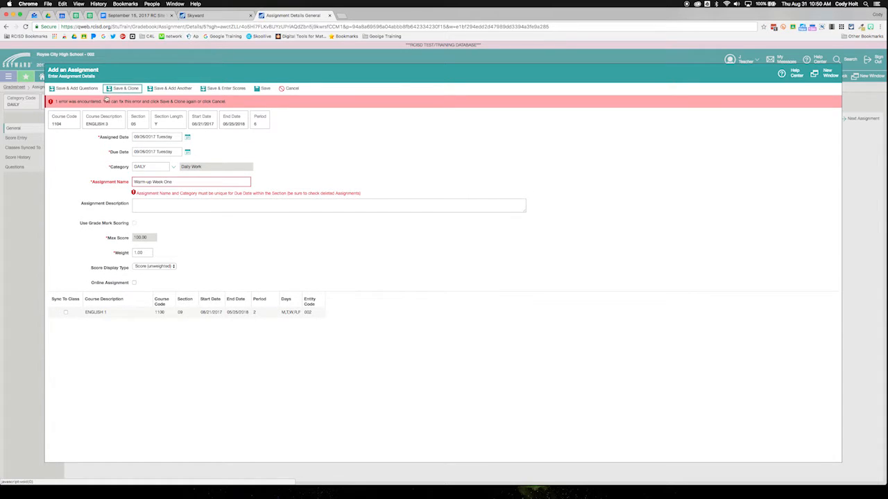
{"action": "left_click", "coordinate": [191, 181]}
{"action": "type", "text": "1"}
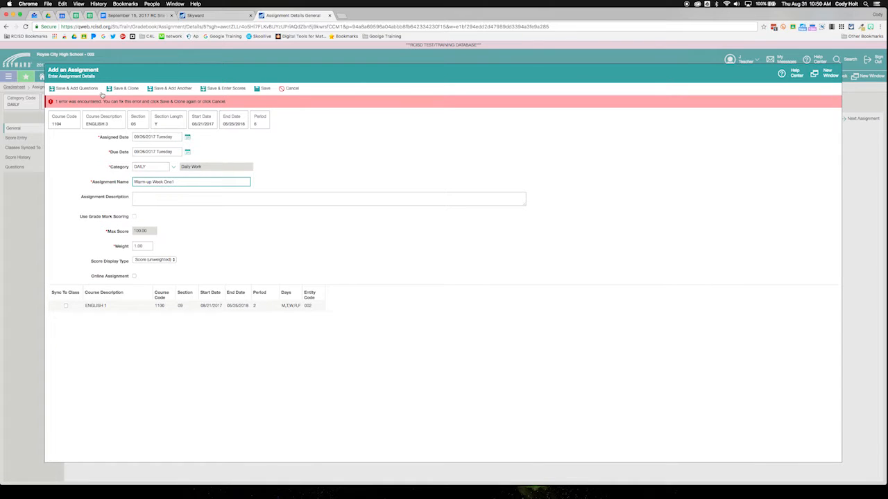
{"action": "left_click", "coordinate": [123, 89]}
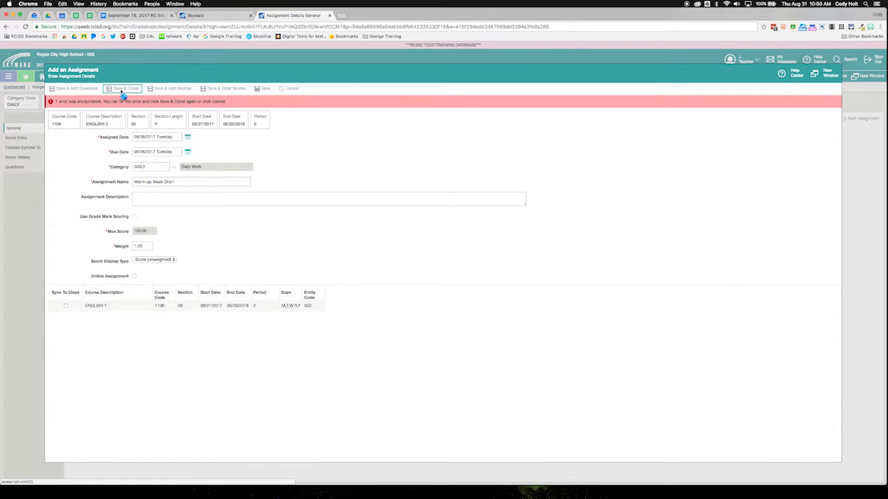
{"action": "left_click", "coordinate": [124, 88]}
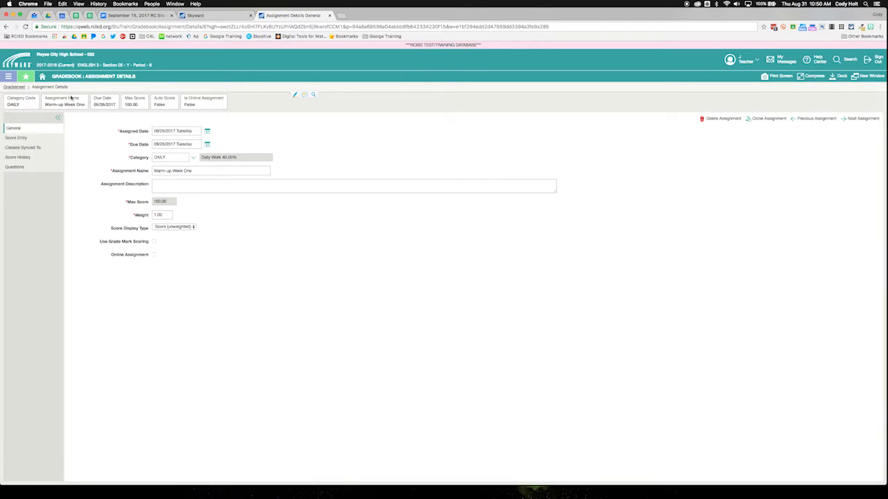
Step: Return to the English 2 gradesheet and enter scoring mode
{"action": "left_click", "coordinate": [14, 86]}
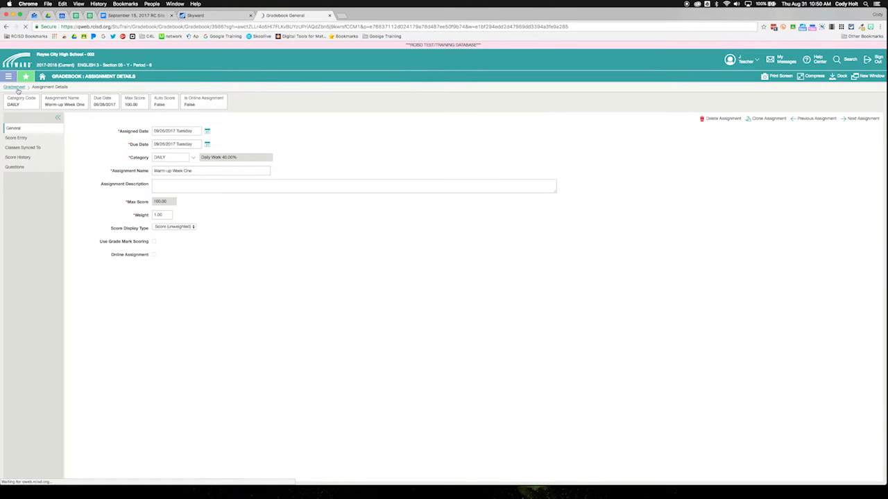
{"action": "left_click", "coordinate": [14, 86]}
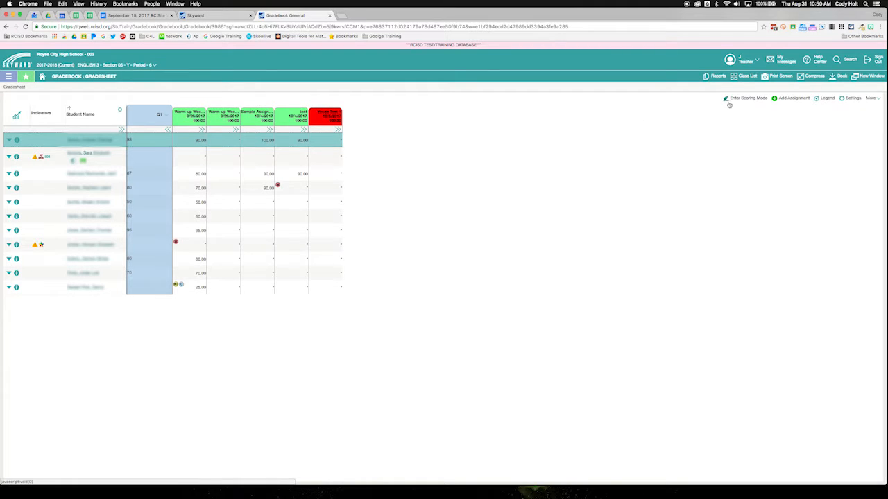
{"action": "left_click", "coordinate": [746, 97]}
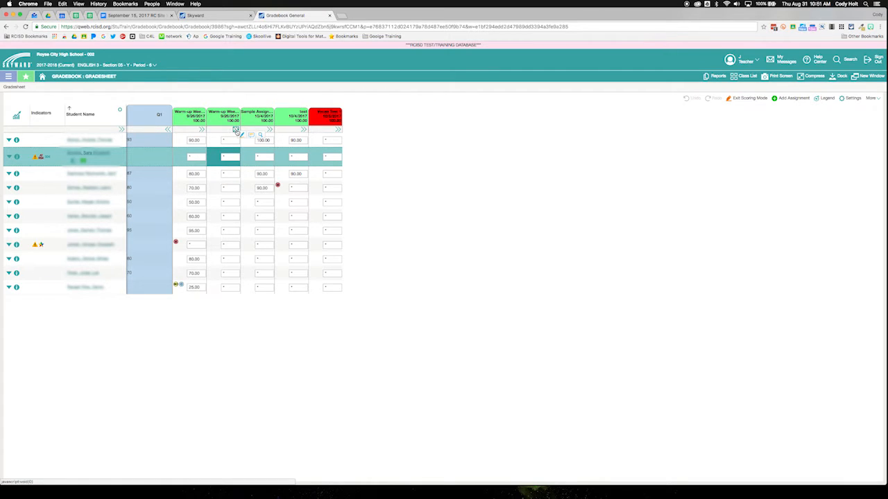
Step: No-count the cloned warm-up for other students, score the transfer student, save, and return to Teacher Access
{"action": "left_click", "coordinate": [236, 130]}
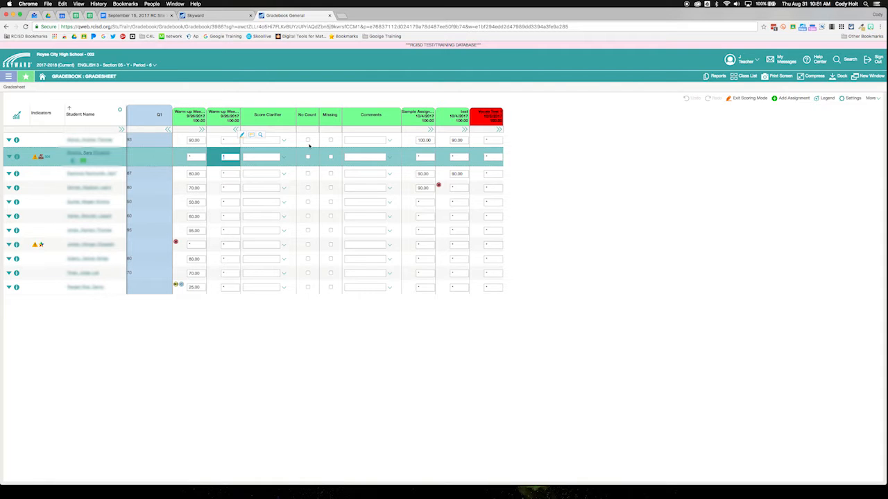
{"action": "left_click", "coordinate": [308, 139]}
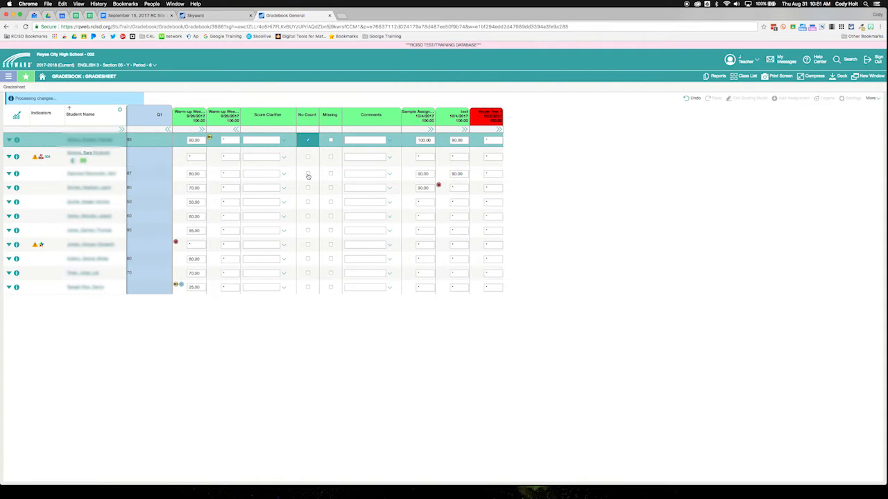
{"action": "left_click", "coordinate": [308, 174]}
{"action": "type", "text": "100"}
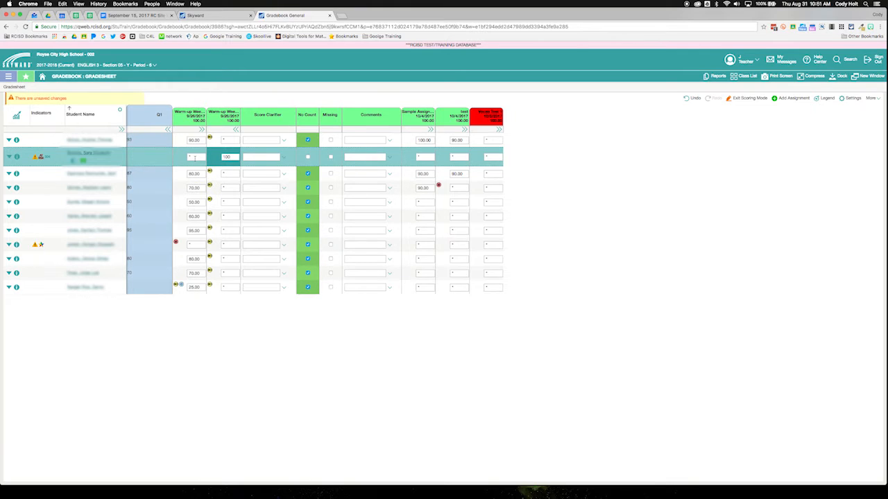
{"action": "mouse_move", "coordinate": [560, 123]}
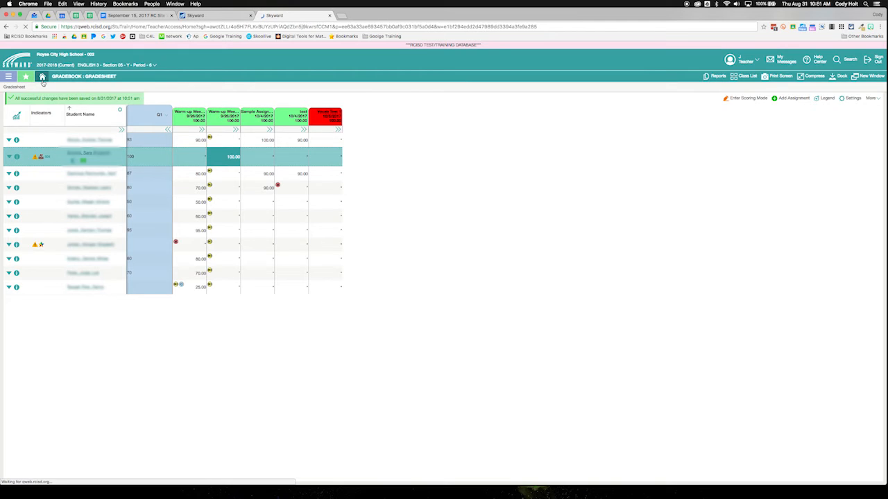
{"action": "left_click", "coordinate": [42, 76]}
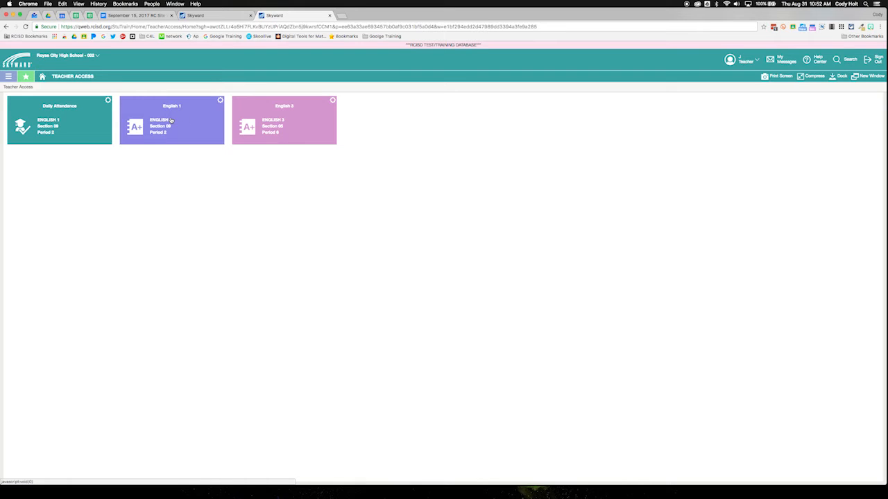
Step: Load the other English class's gradesheet and go to its gradebook settings
{"action": "left_click", "coordinate": [172, 119]}
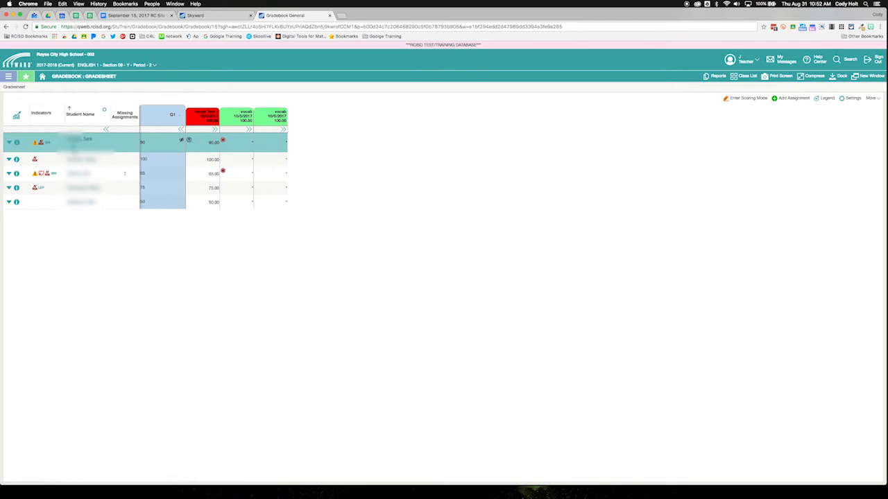
{"action": "mouse_move", "coordinate": [107, 143]}
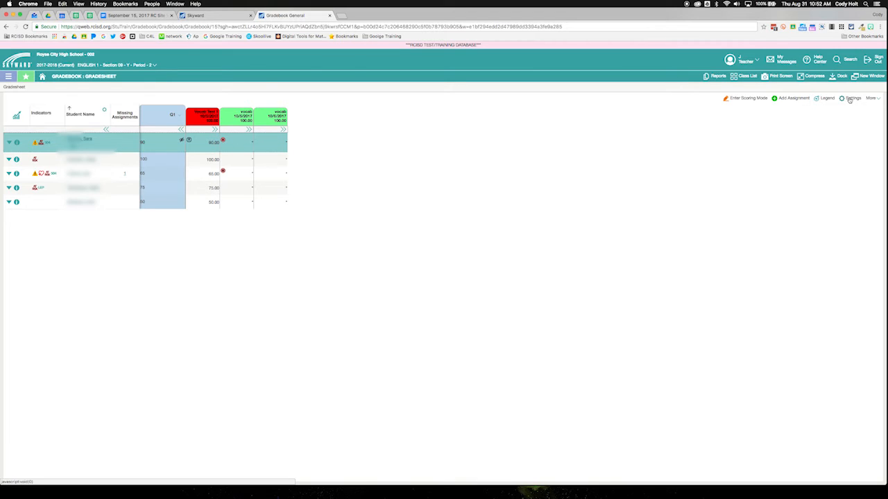
{"action": "left_click", "coordinate": [851, 97]}
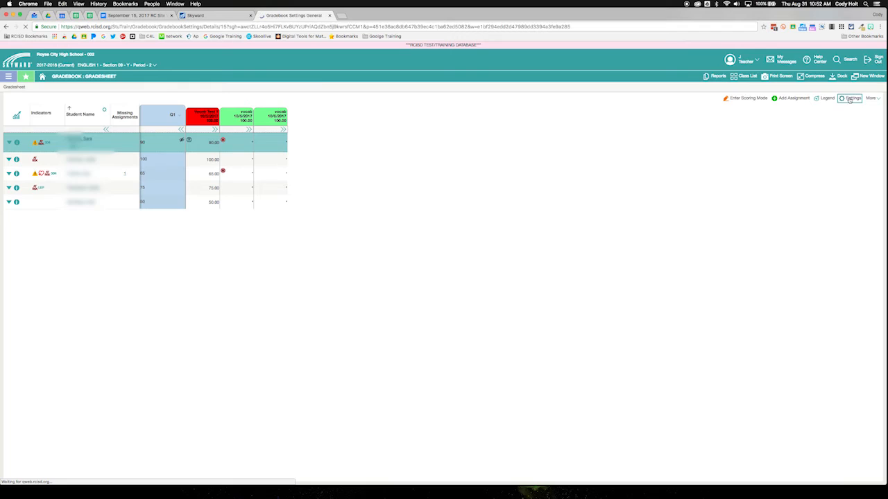
Step: Set Student Display to Students Enrolled as of Today, save, and return to the gradesheet
{"action": "left_click", "coordinate": [852, 98]}
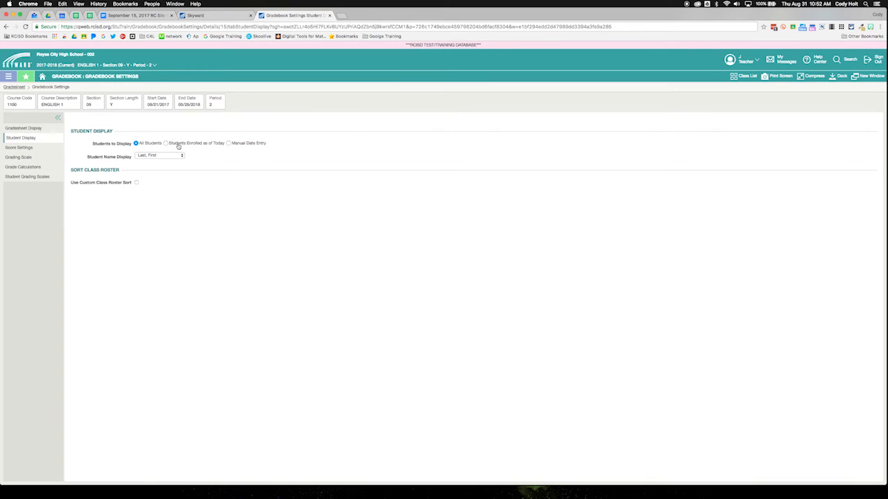
{"action": "left_click", "coordinate": [167, 143]}
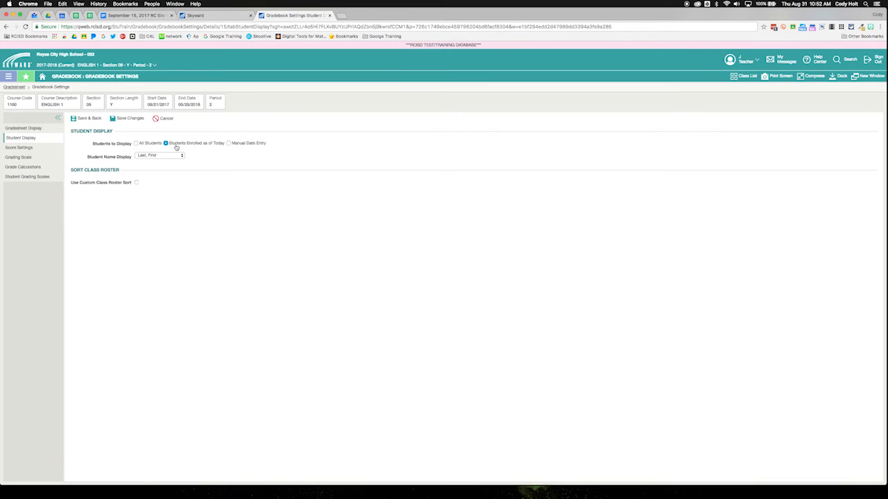
{"action": "mouse_move", "coordinate": [158, 155]}
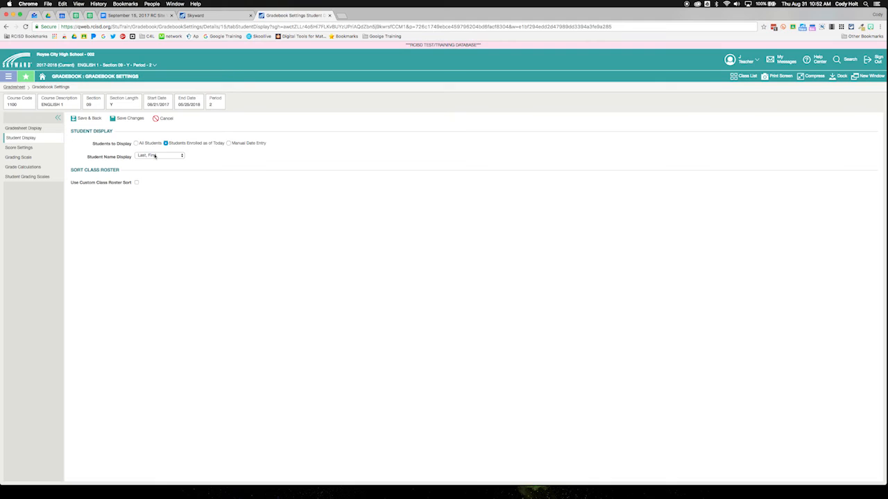
{"action": "mouse_move", "coordinate": [103, 138]}
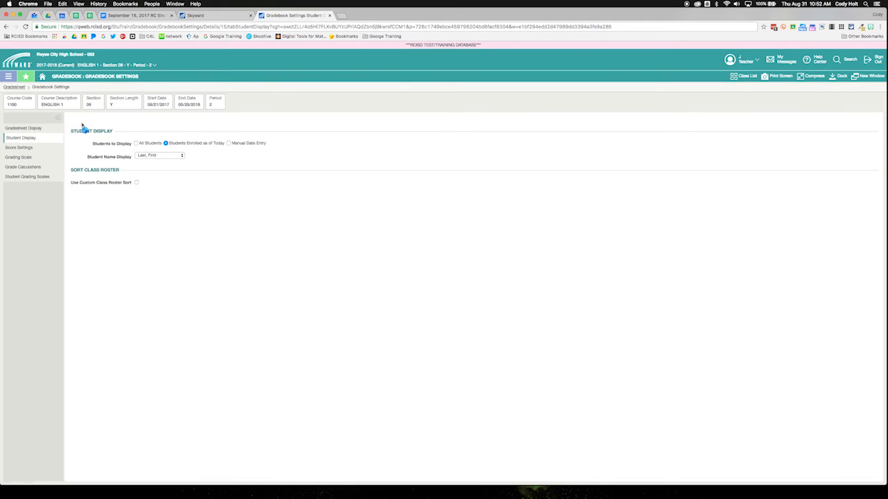
{"action": "left_click", "coordinate": [14, 86]}
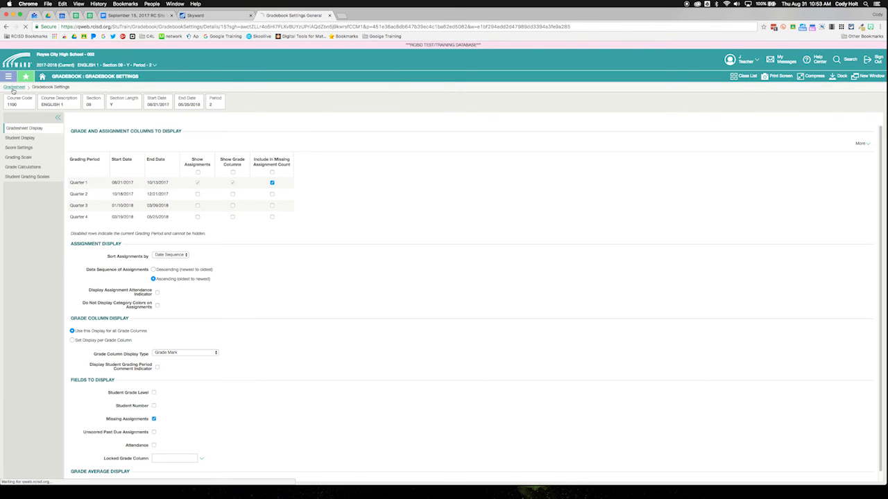
{"action": "left_click", "coordinate": [14, 86]}
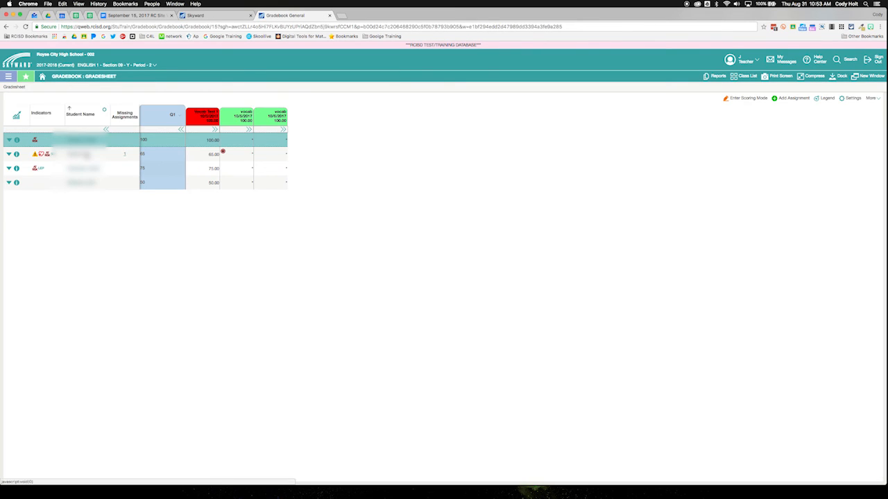